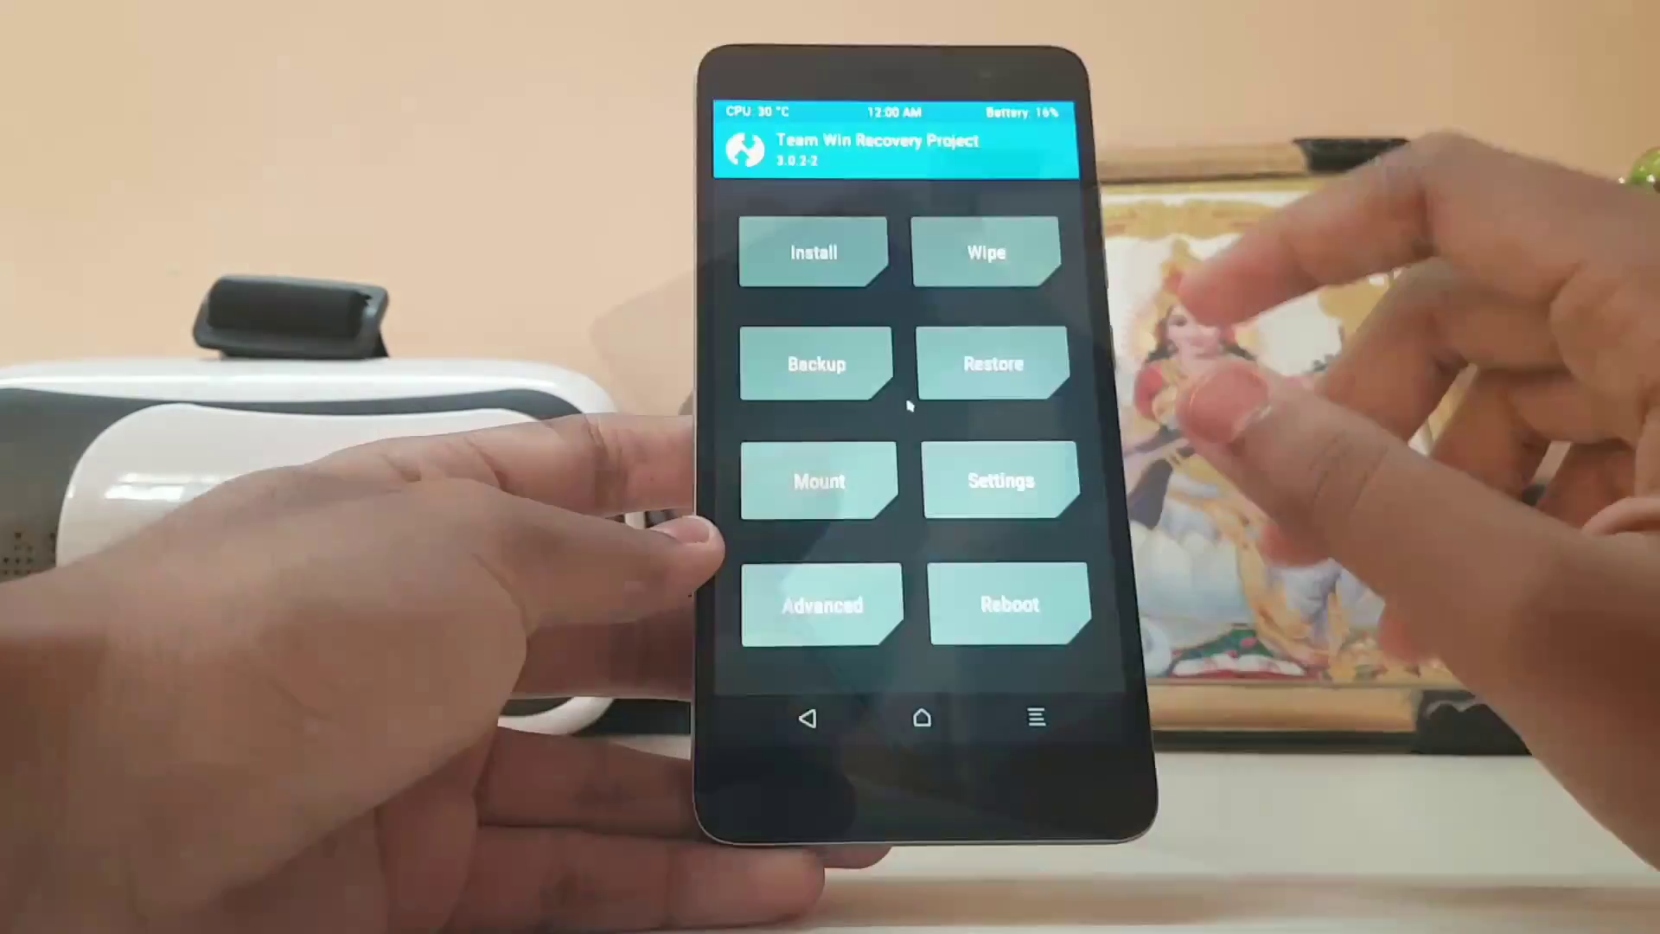
From the TWRP main menu, open the Install Zip browser on internal storage.
left_click(820, 481)
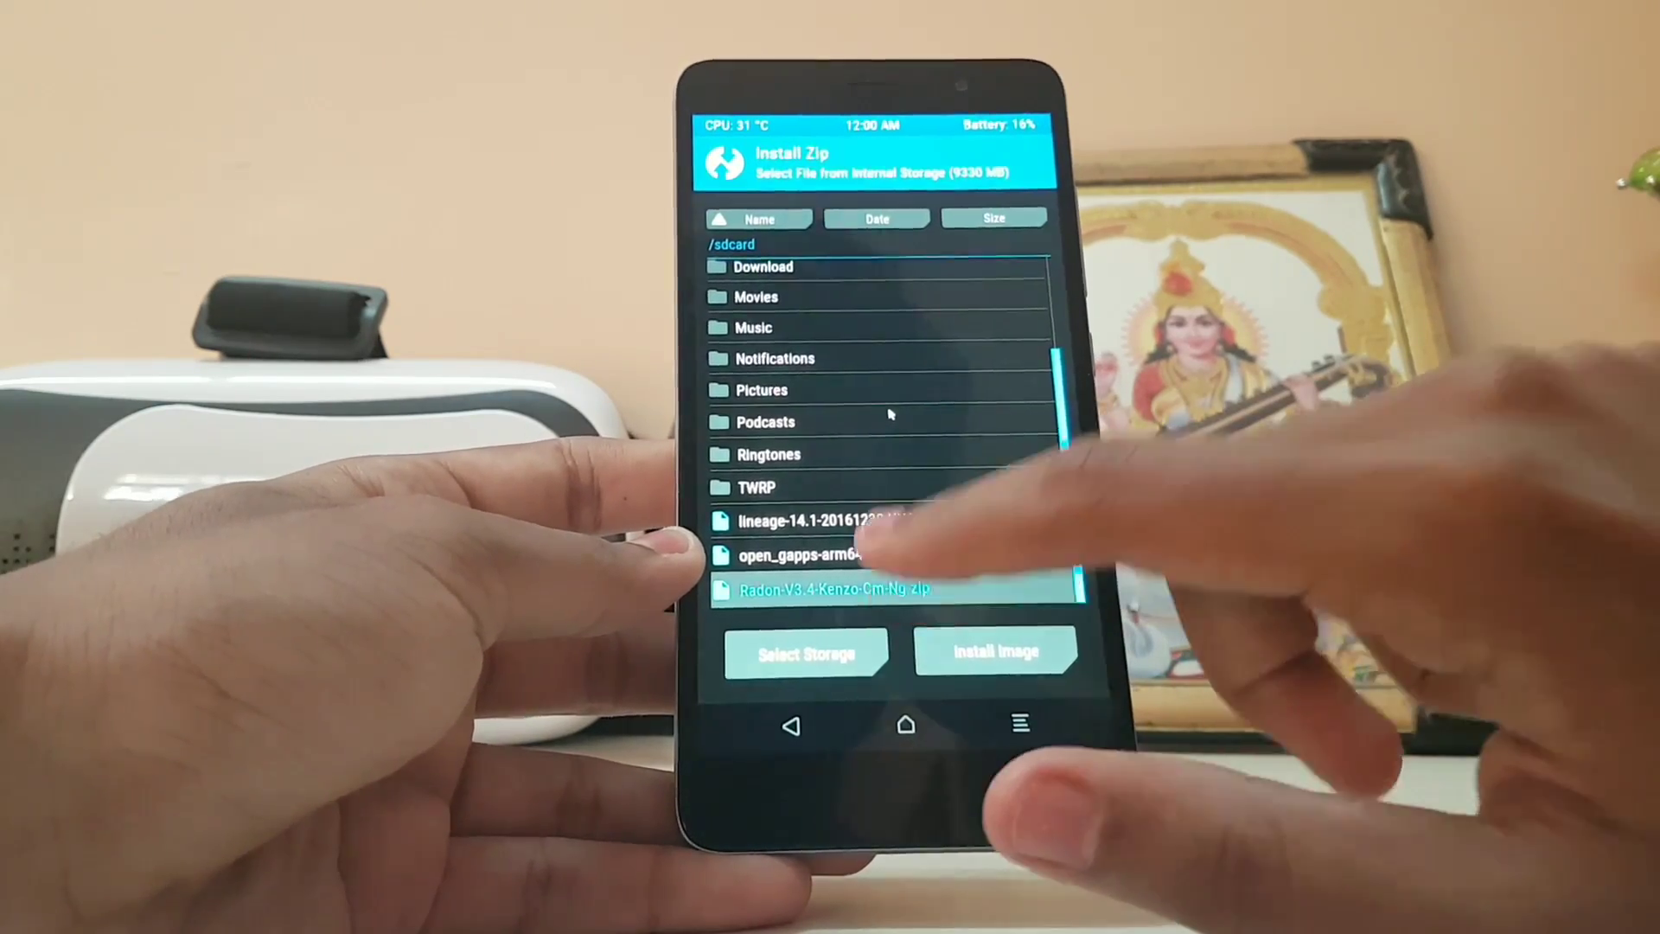
Select the Radon kernel zip from /sdcard for flashing.
left_click(831, 590)
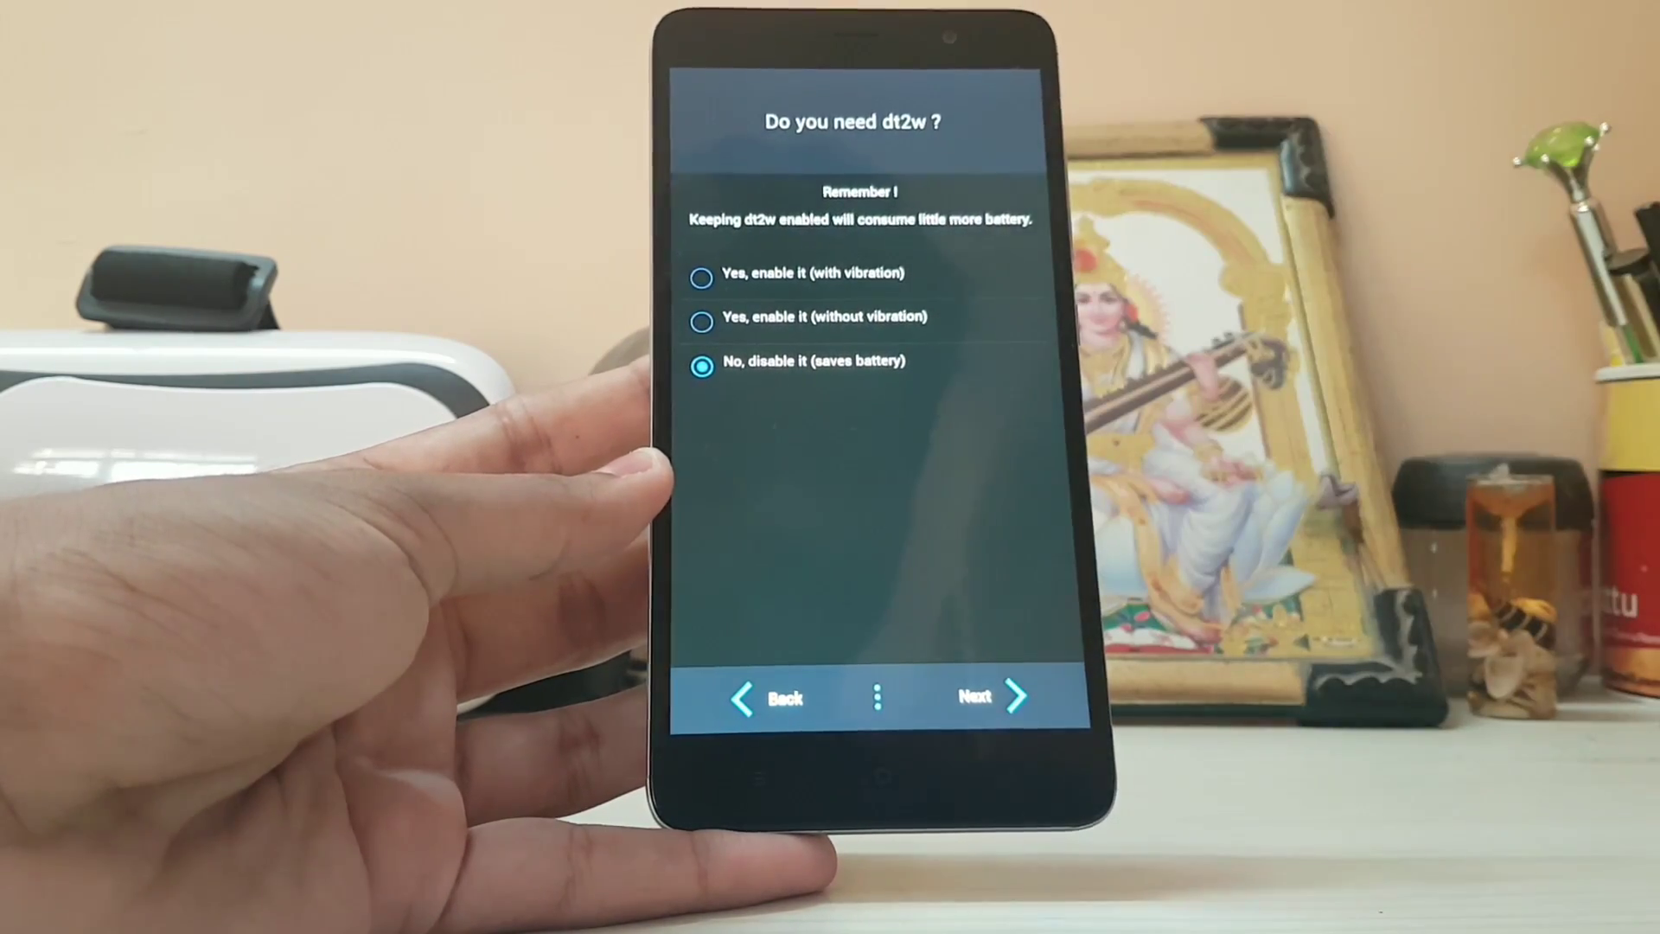
In the Radon installer, disable dt2w and keep stock frequencies, Balanced tuning and 2000 mA charging.
left_click(702, 321)
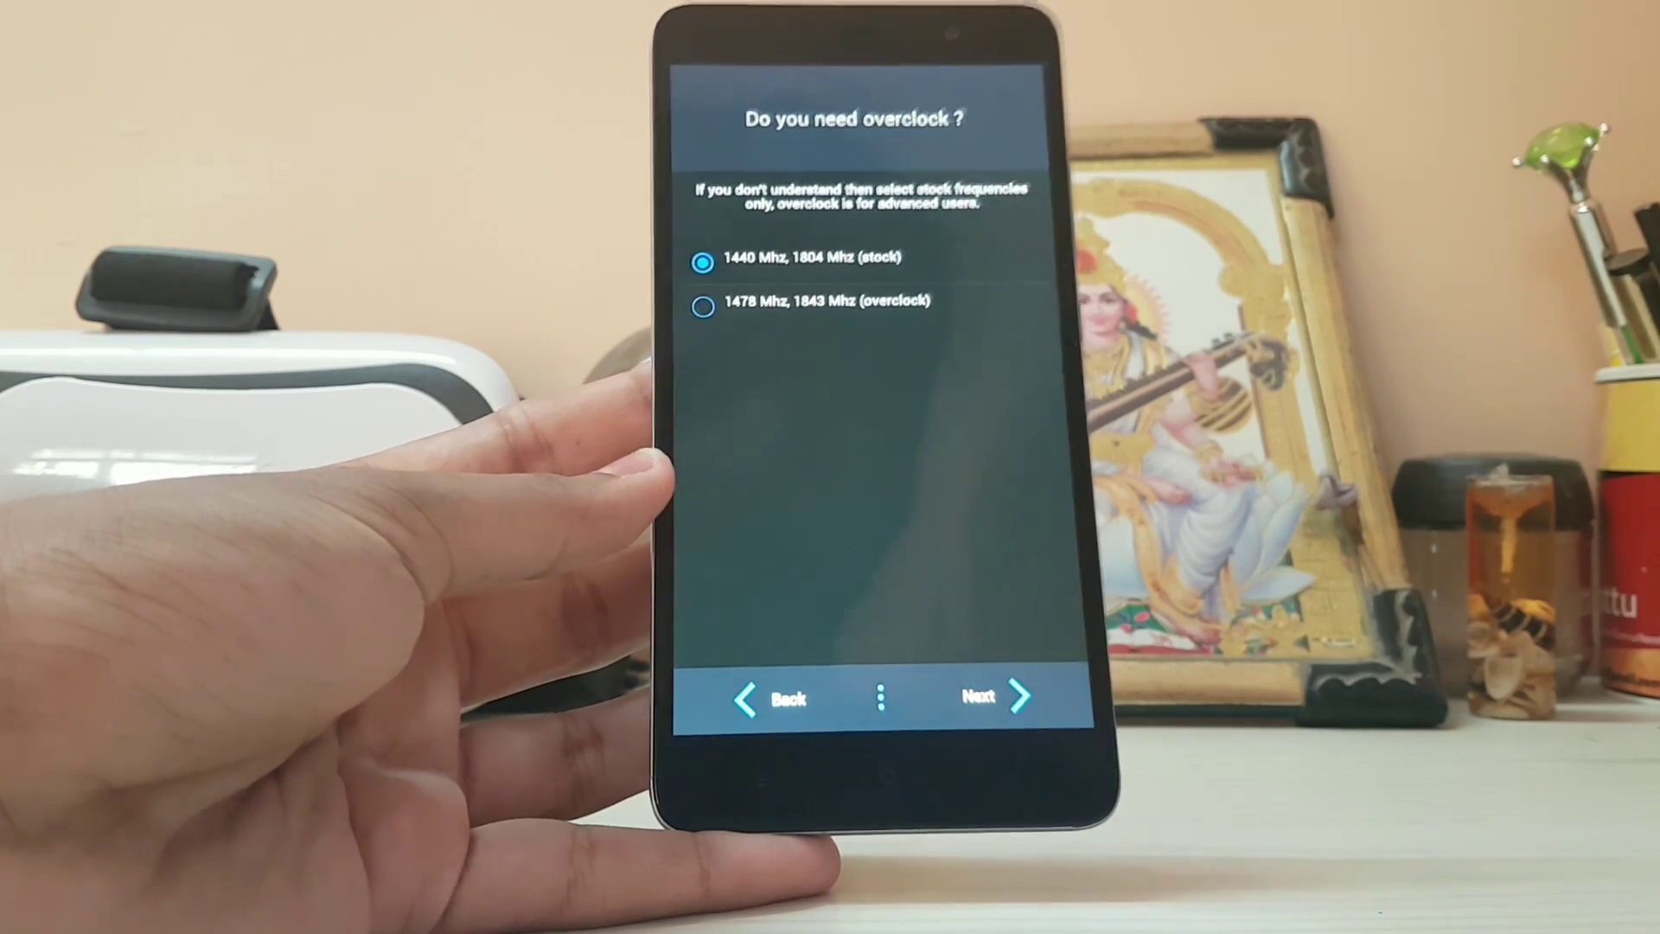
left_click(995, 698)
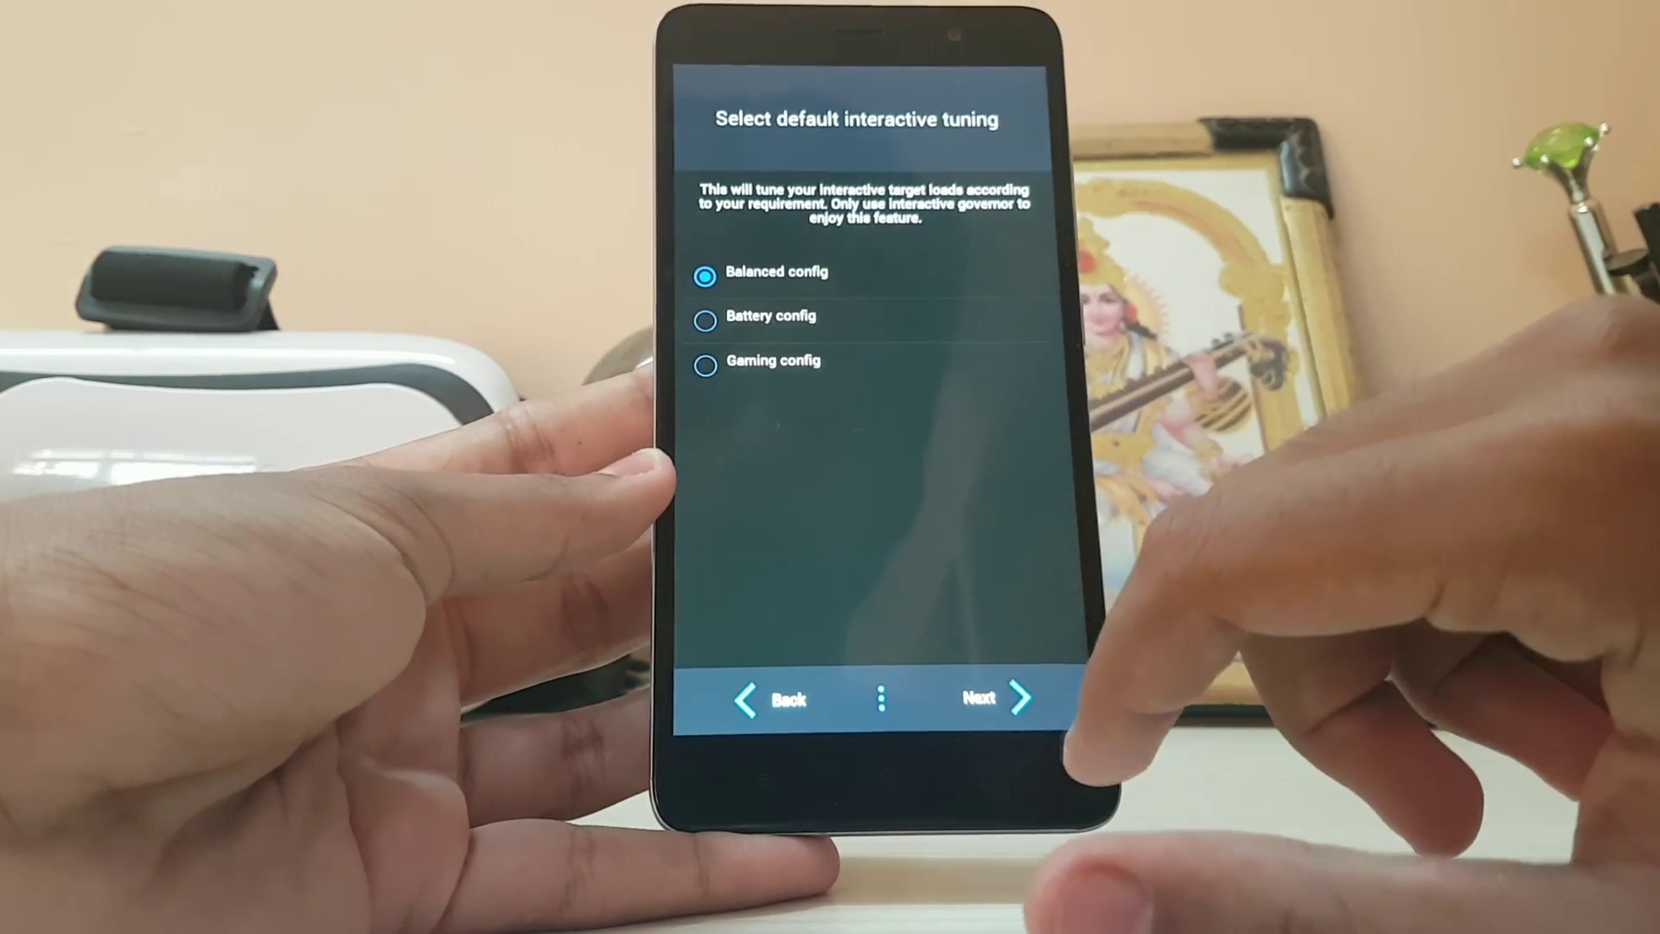
left_click(706, 362)
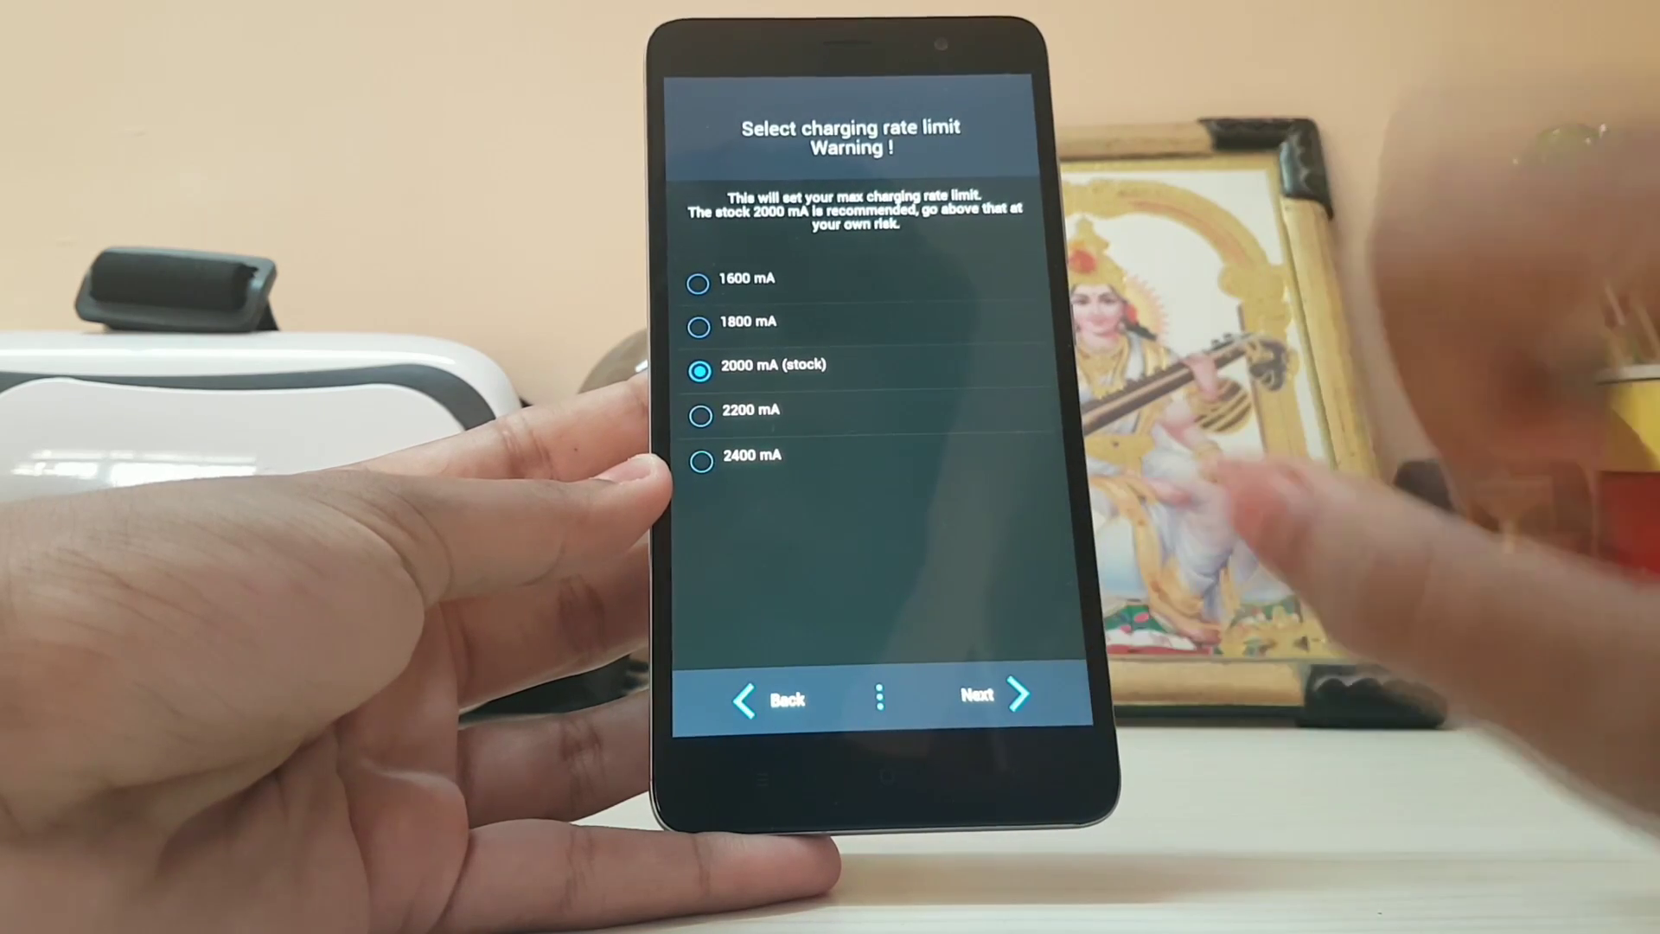
left_click(975, 698)
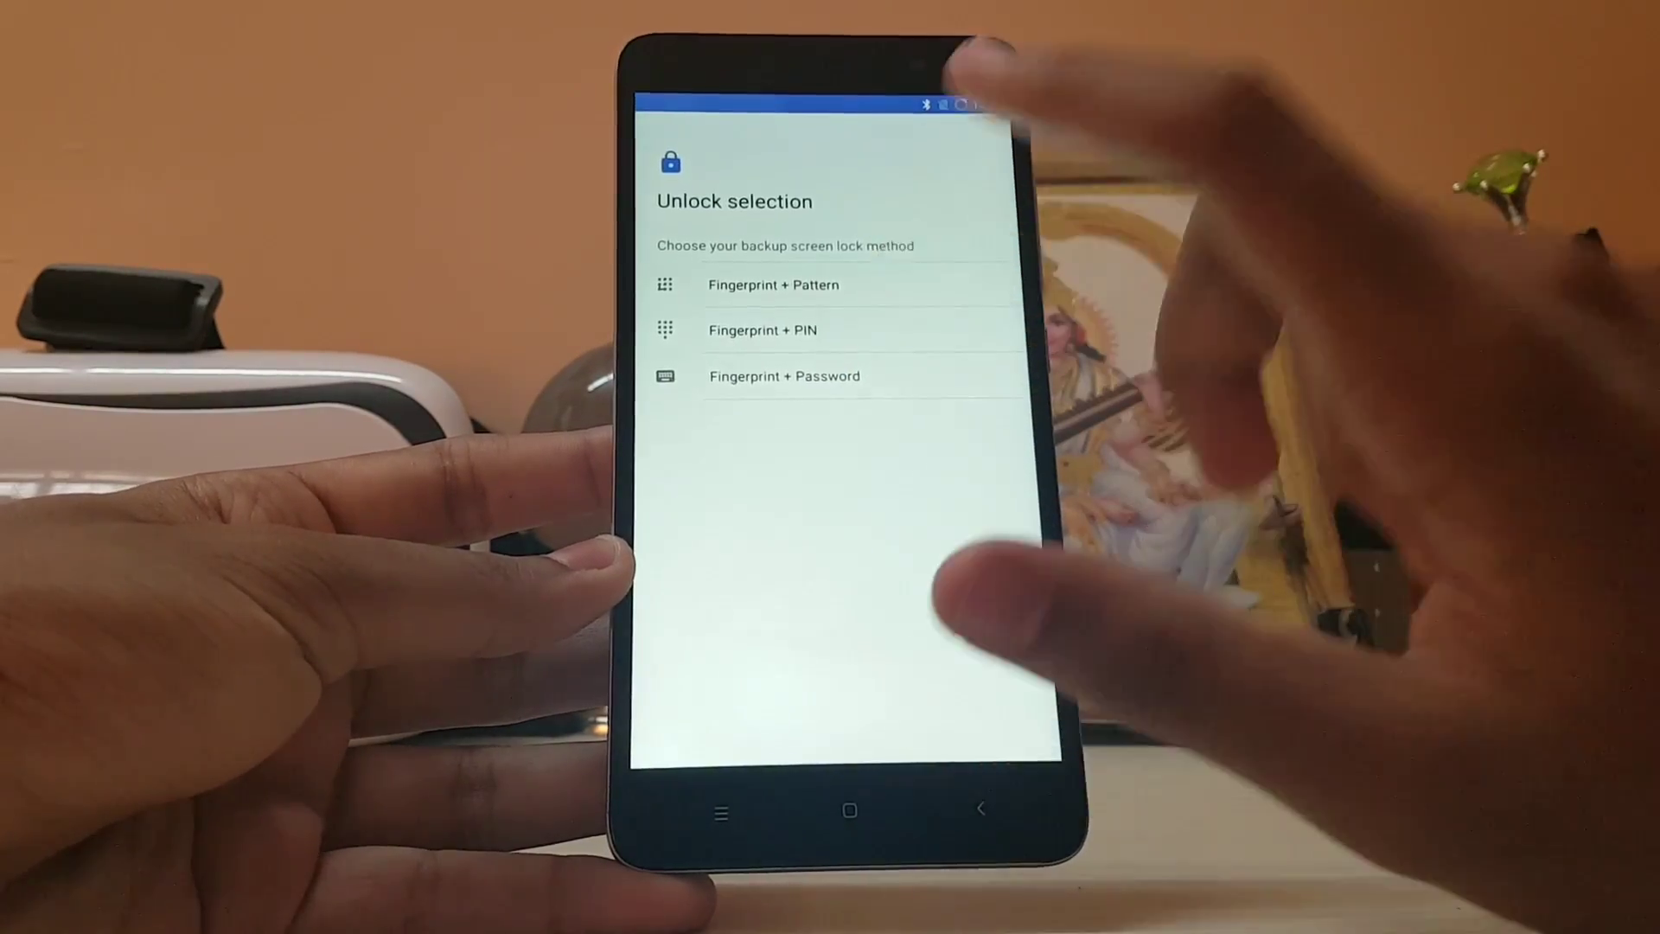
Leave the Unlock selection screen and open About phone showing Android 7.1.1.
left_click(773, 284)
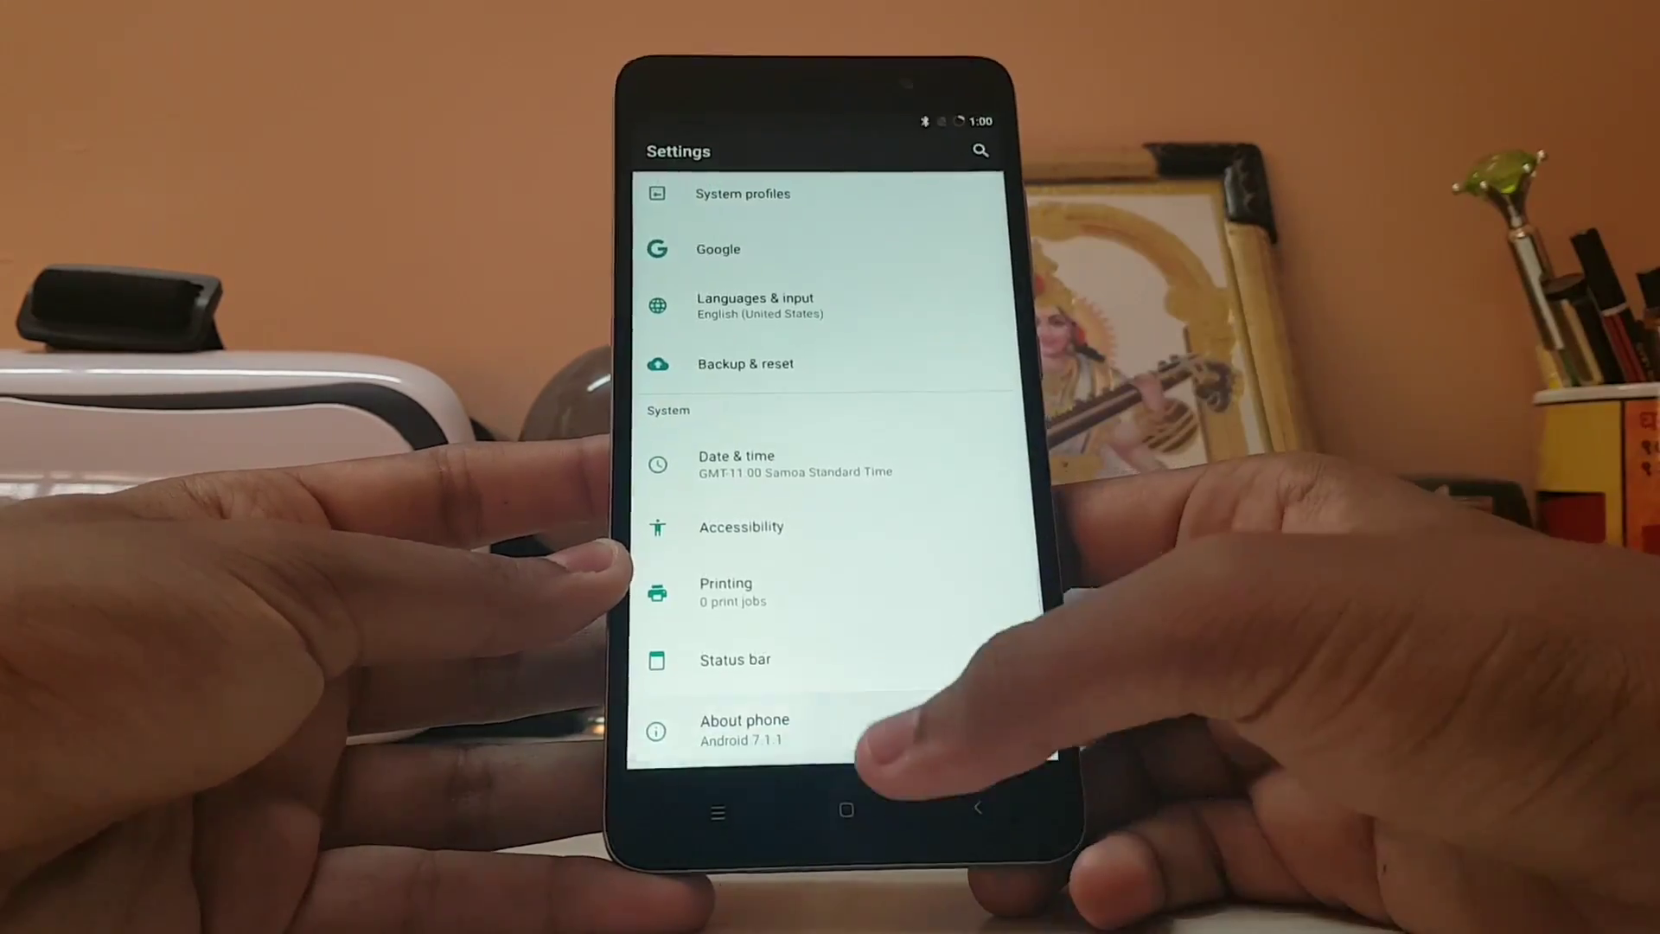
left_click(744, 728)
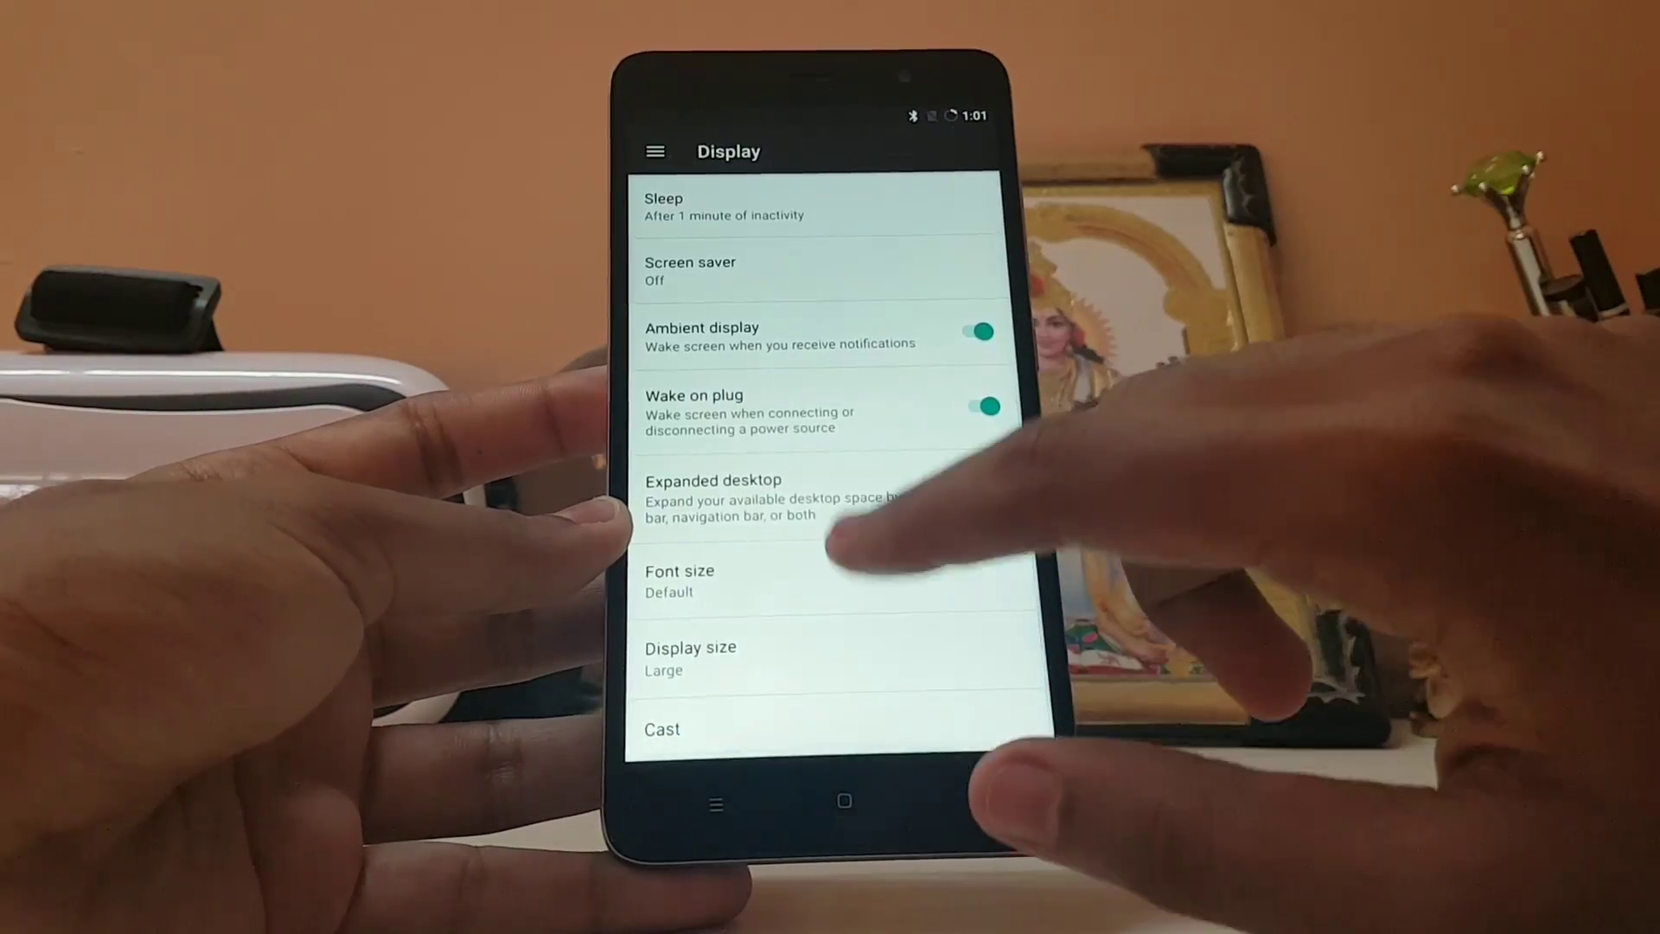
Open the Display page with ambient display and wake on plug switched on.
left_click(689, 657)
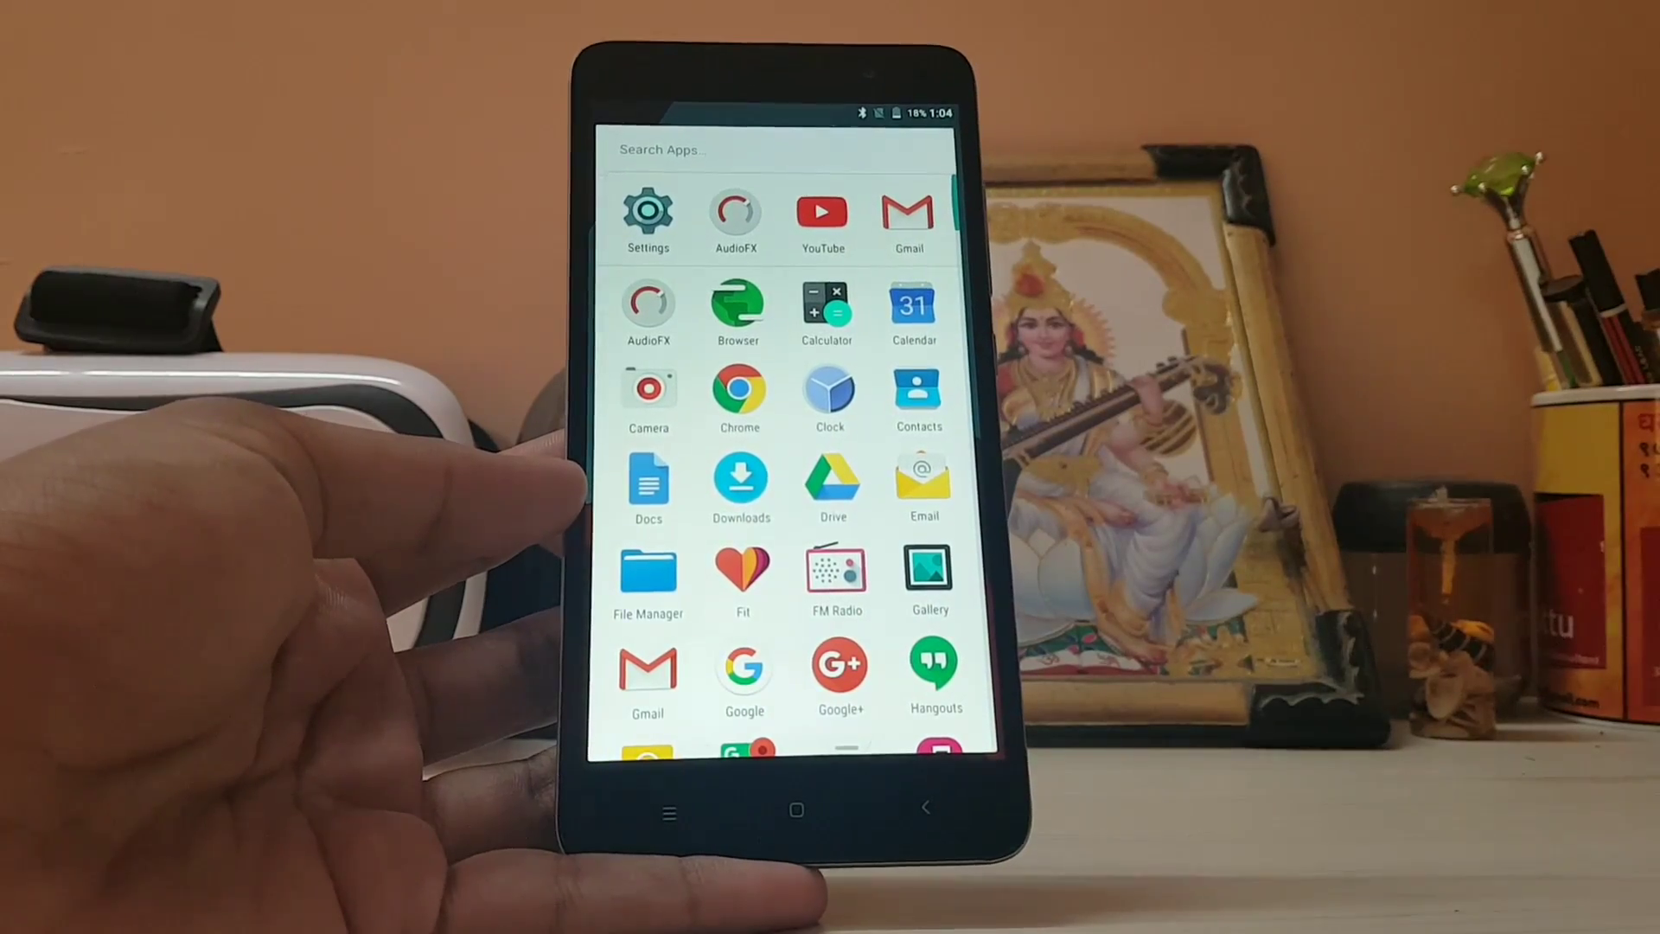
Close and reopen the app drawer, scrolling back up to Settings, AudioFX and YouTube.
left_click(796, 810)
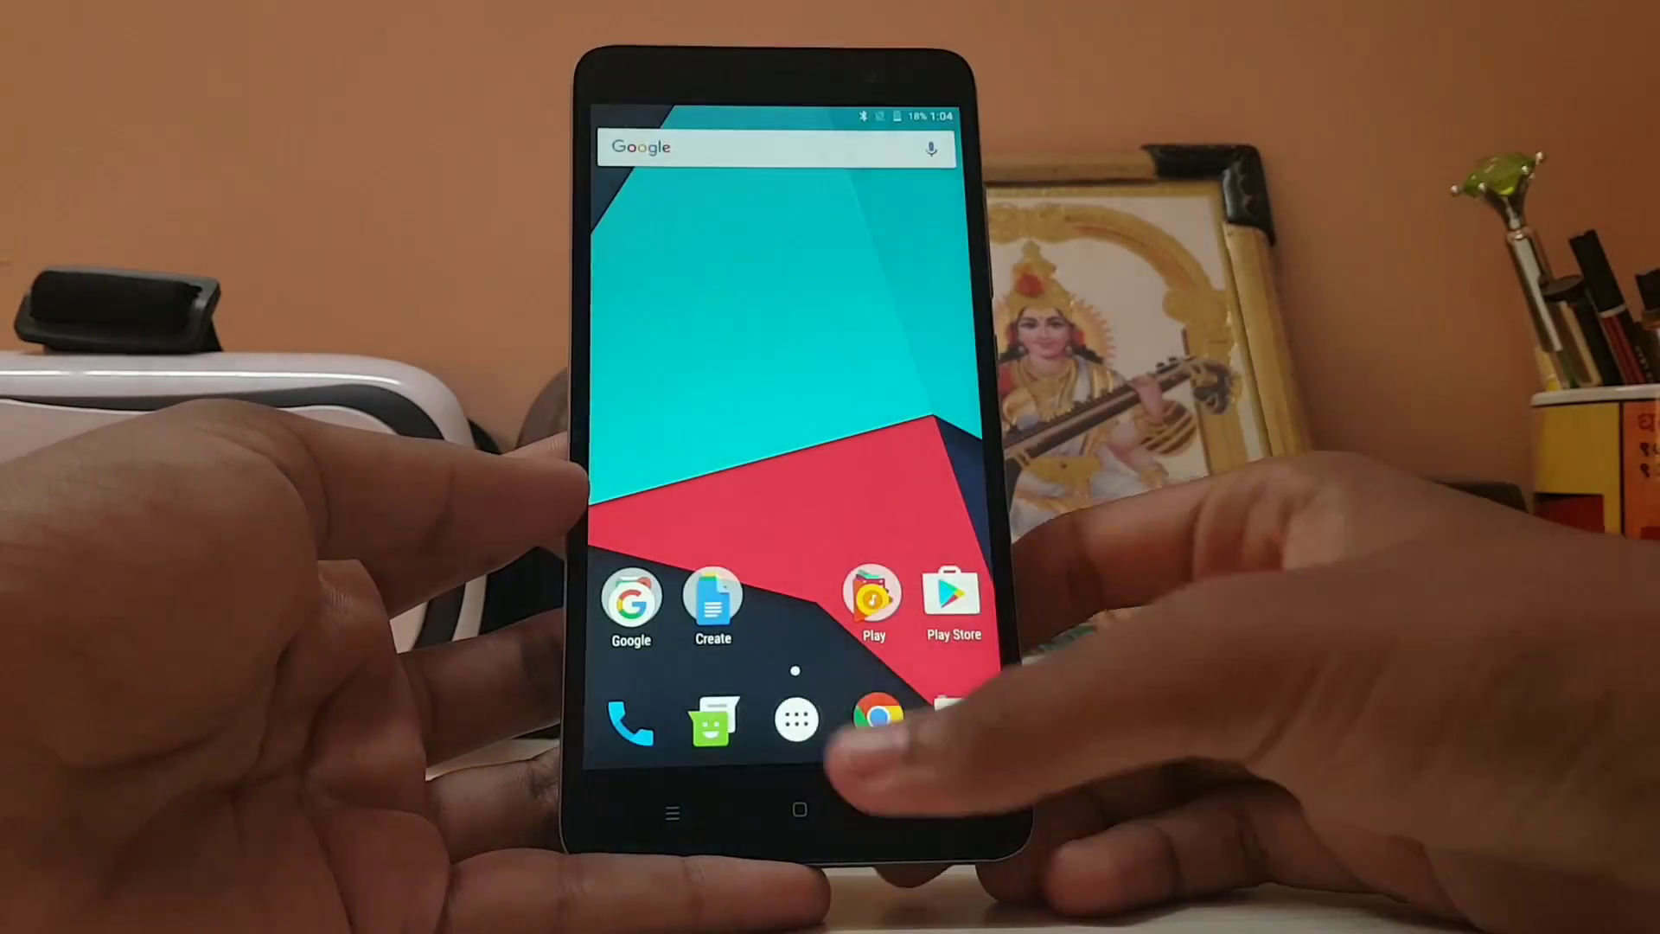
left_click(795, 720)
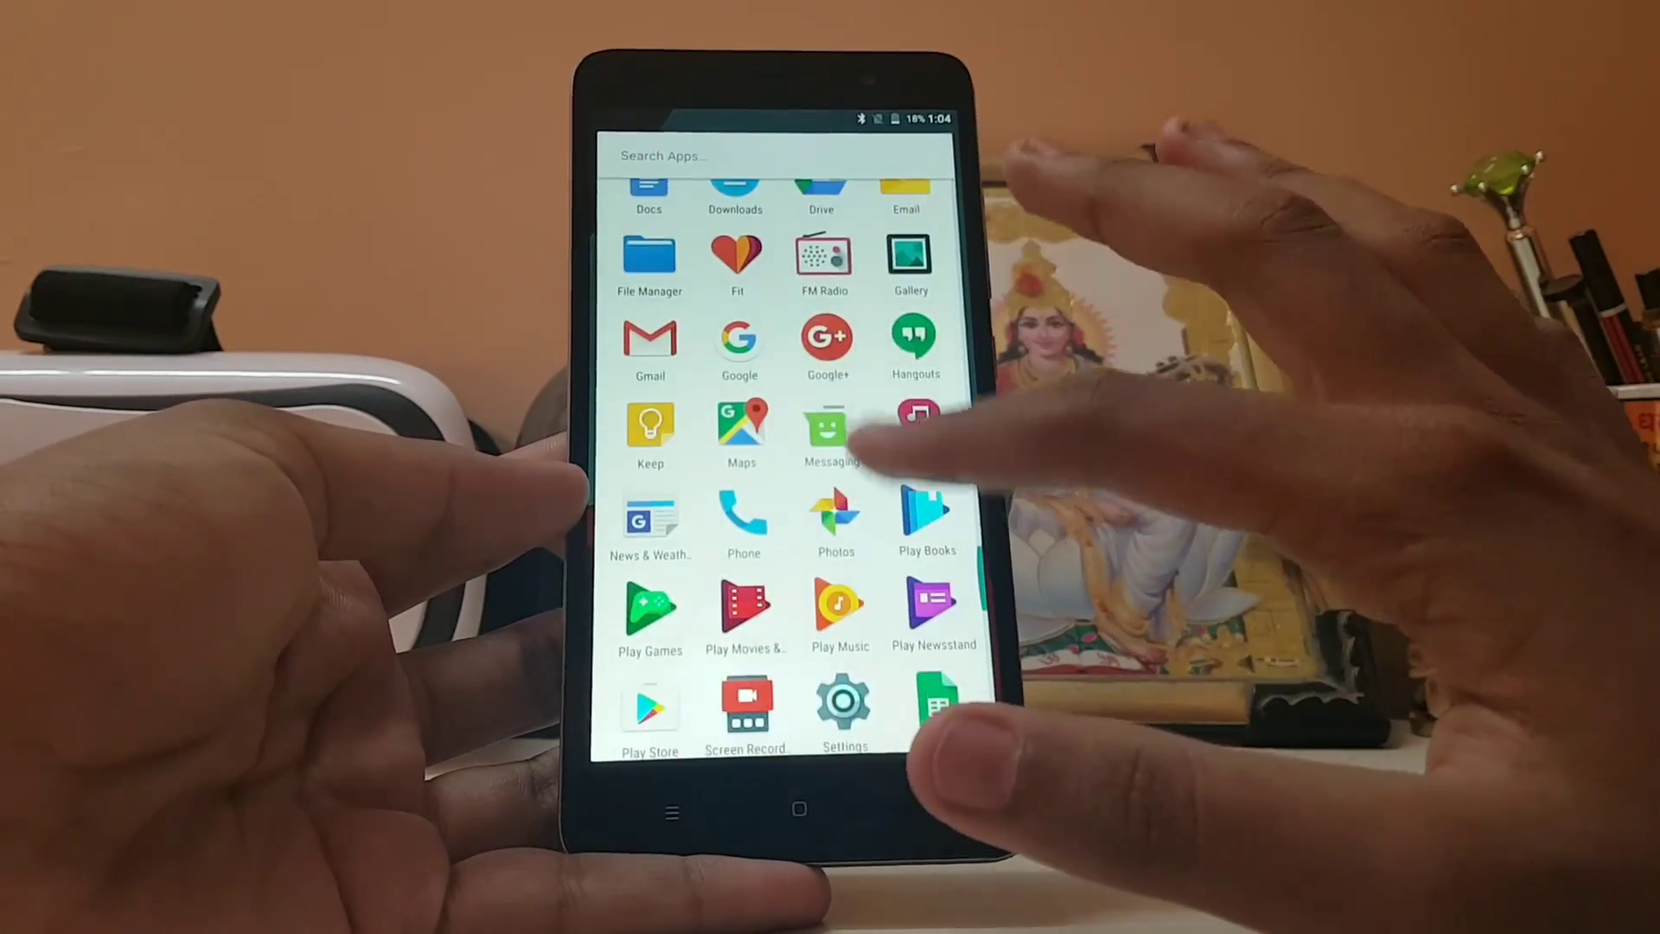
scroll("up", 3)
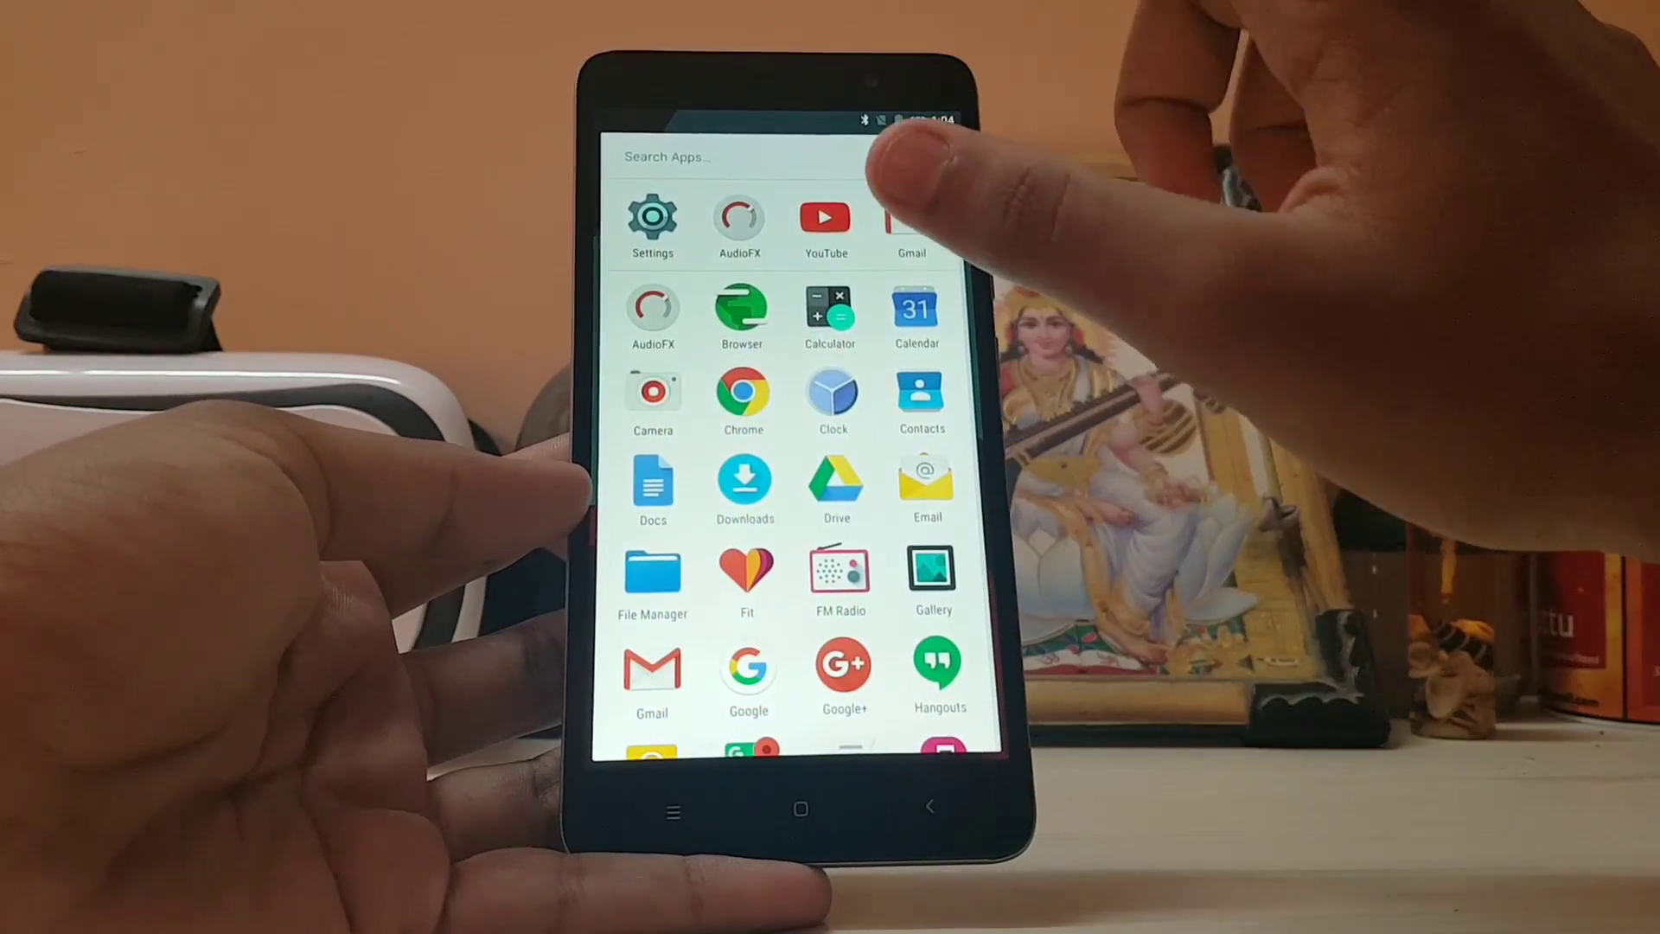